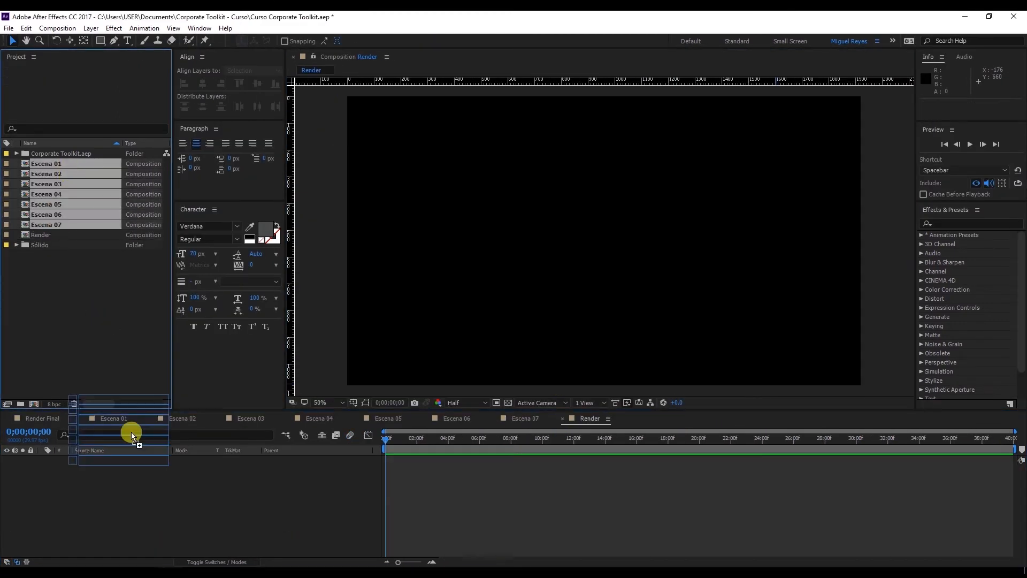
- Place Escena 01–07 in sequence in the Render timeline, scrub the result, and open Escena 06
{"action": "left_click_drag", "start_coordinate": [131, 448], "coordinate": [553, 453]}
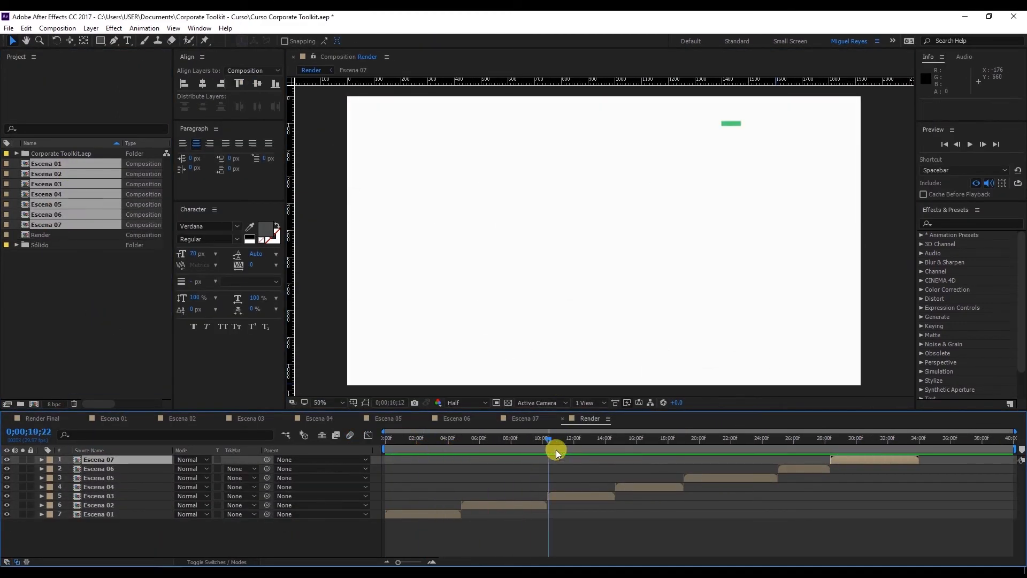
{"action": "left_click_drag", "start_coordinate": [551, 439], "coordinate": [685, 438]}
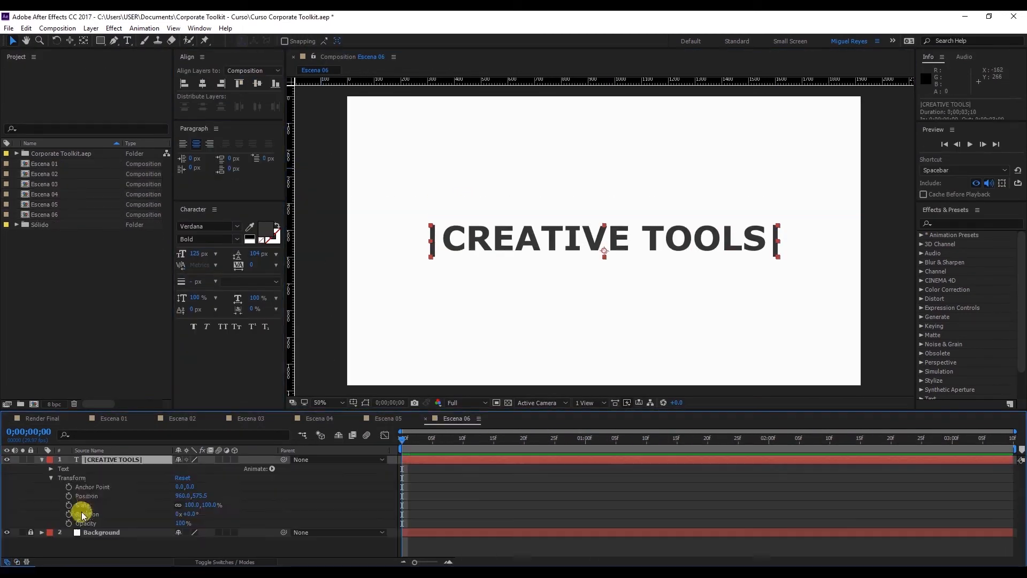
{"action": "left_click", "coordinate": [187, 516]}
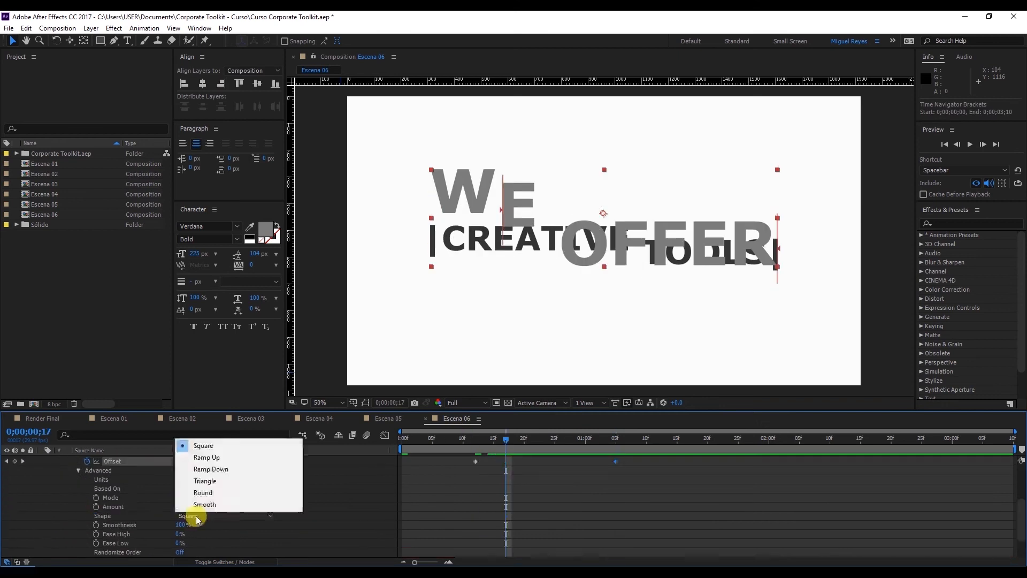